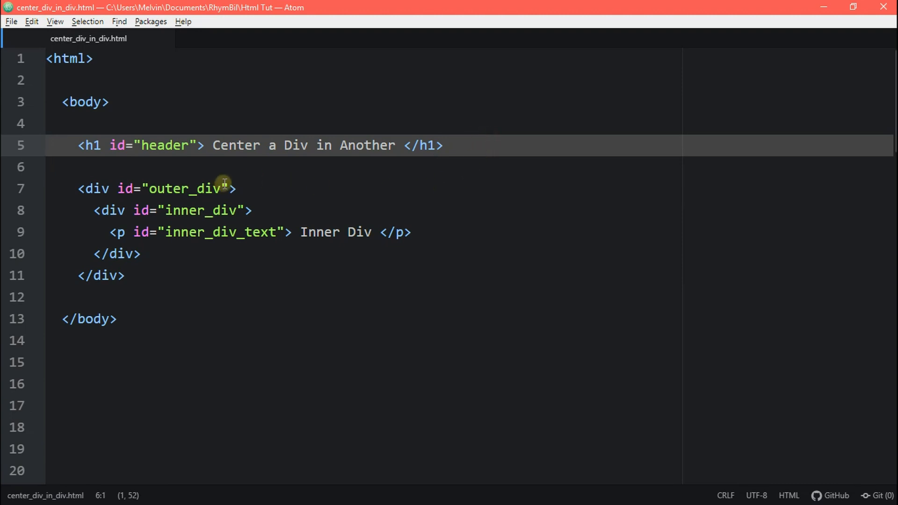
Step: Navigate to the #inner_div rule and place the cursor for new declarations
left_click(315, 210)
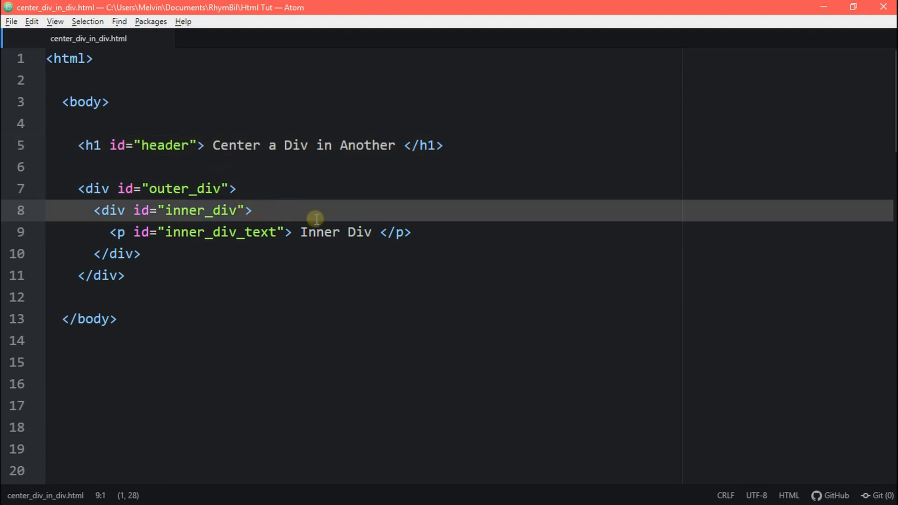
left_click(372, 232)
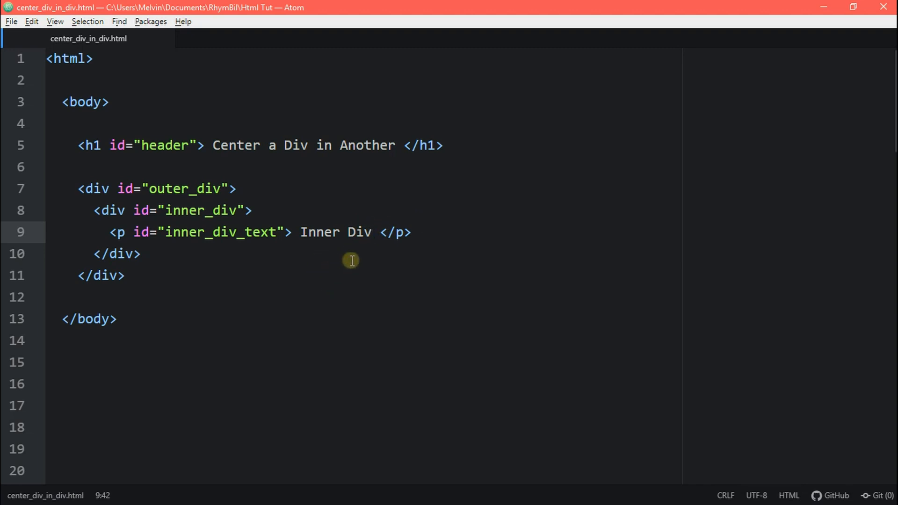
scroll("down", 3)
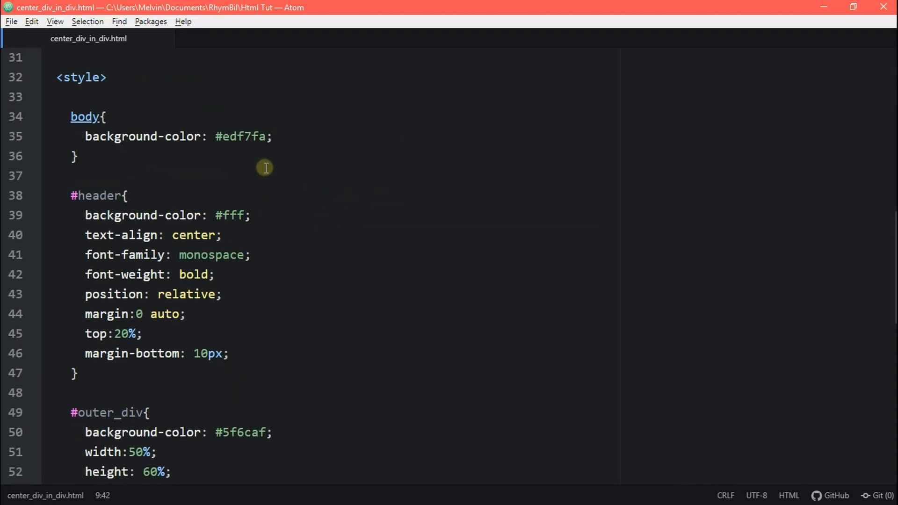
mouse_move(102, 154)
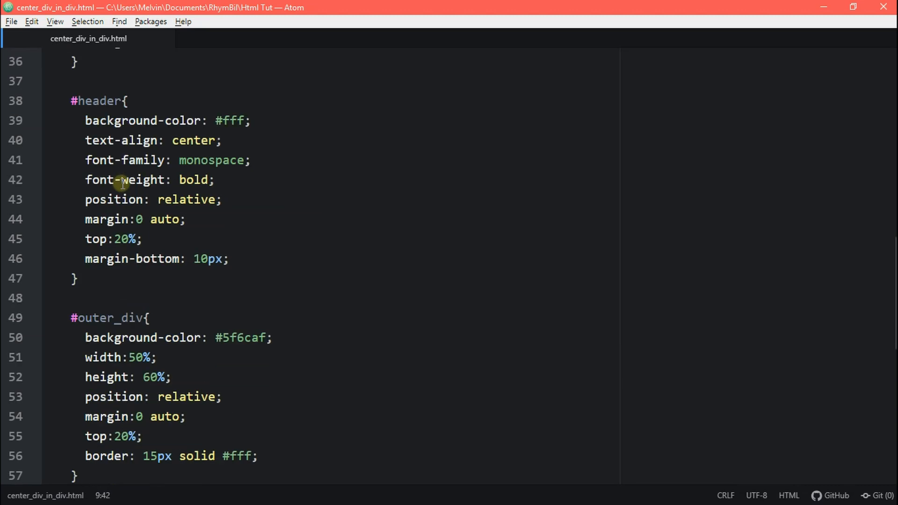
scroll("down", 3)
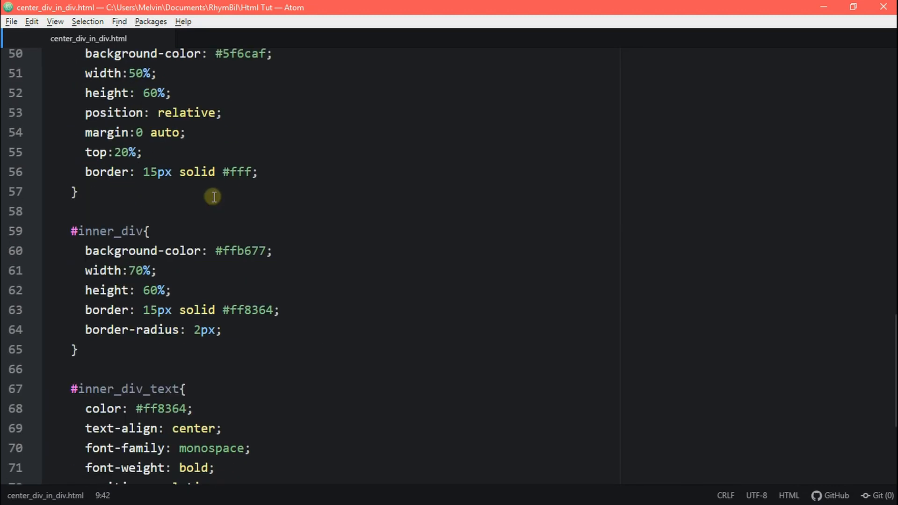
scroll("down", 3)
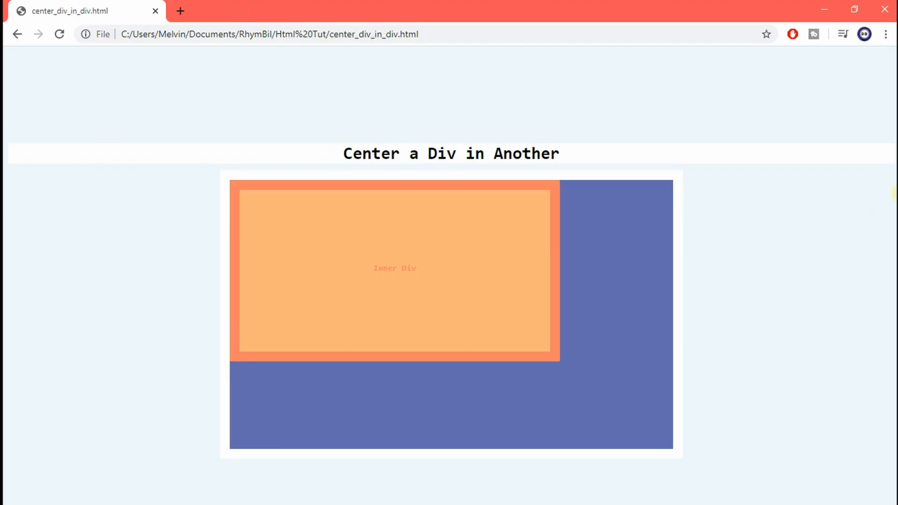
double_click(395, 268)
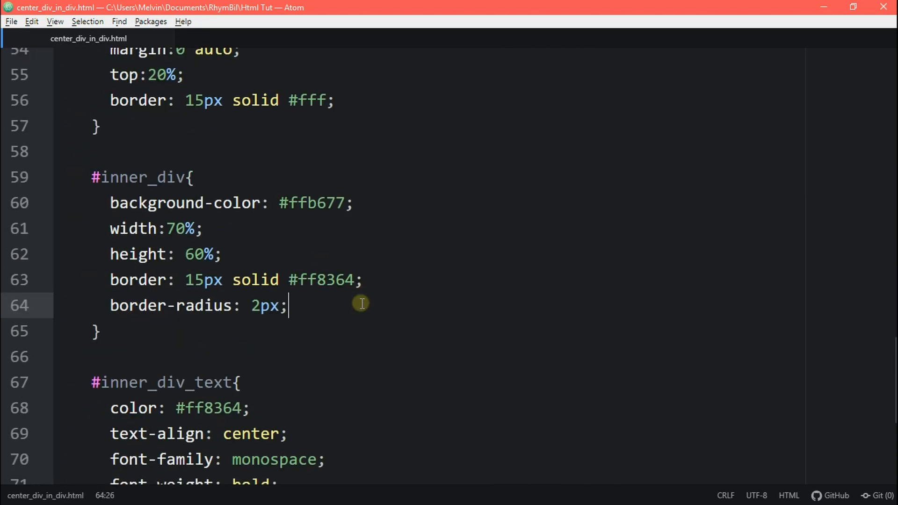
Step: Add a /*Centering*/ comment and margin: 0 auto; to the #inner_div rule
type("/*Centering*/")
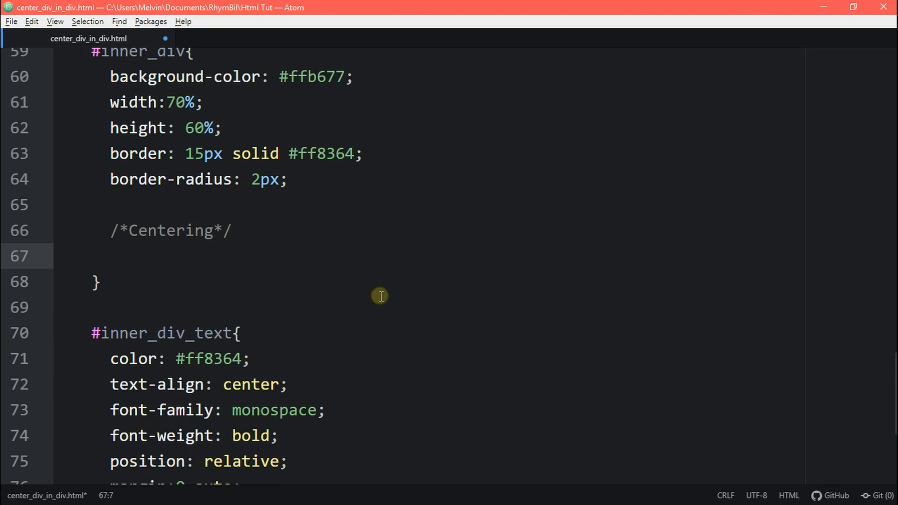
type("mar")
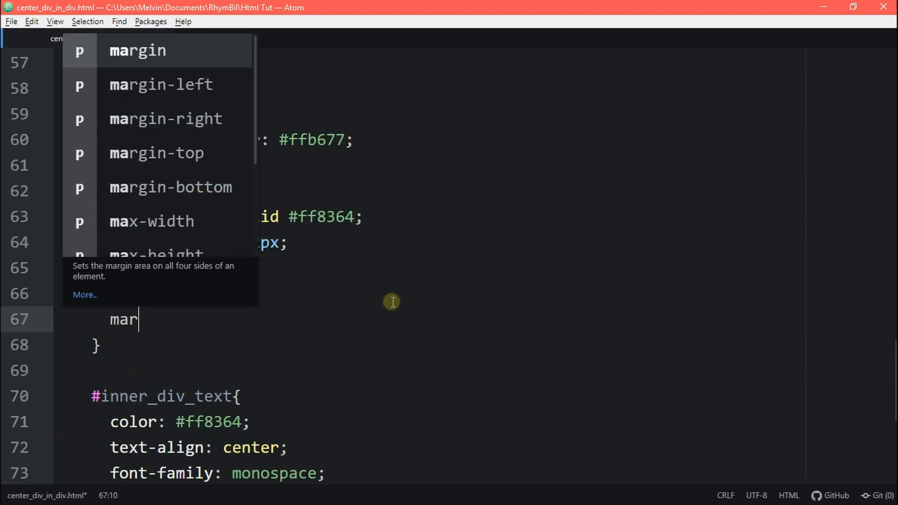
type("gin:")
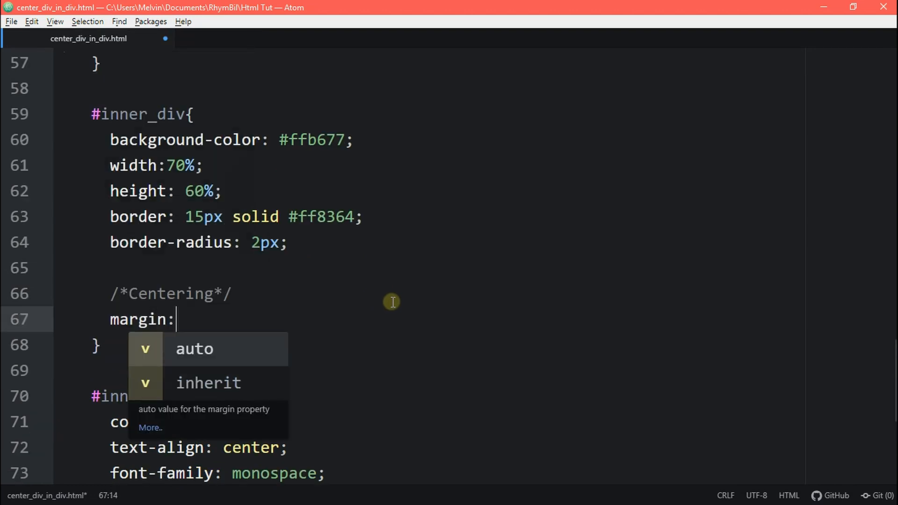
type("0 auto;")
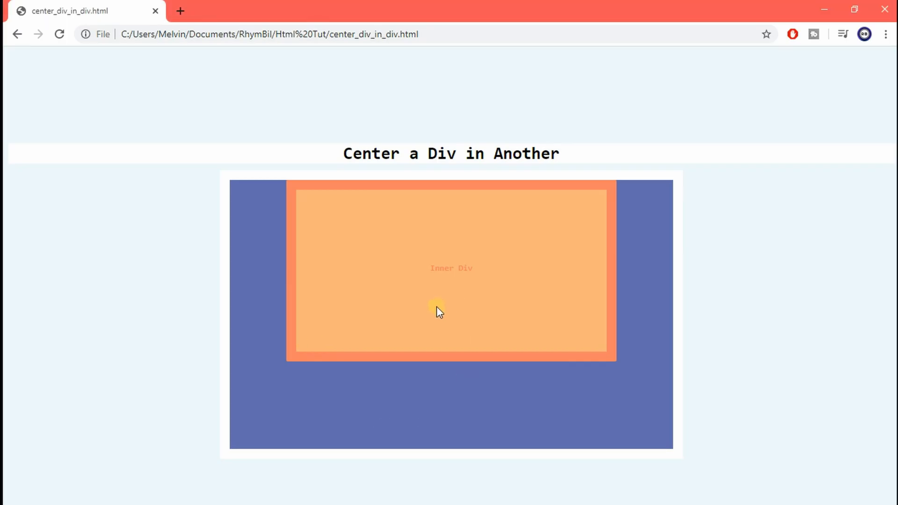
mouse_move(399, 271)
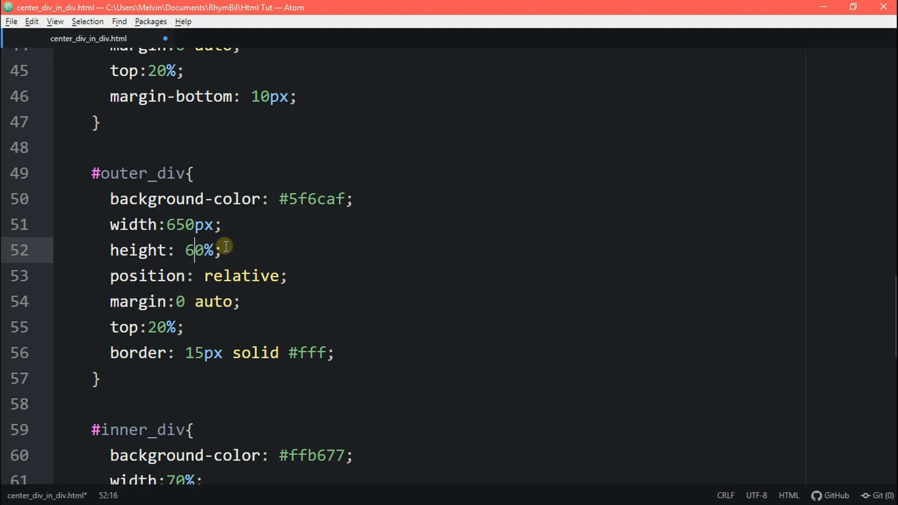
Step: Set the #outer_div height to 400px, check the page at normal zoom, and return to the editor
key("Backspace")
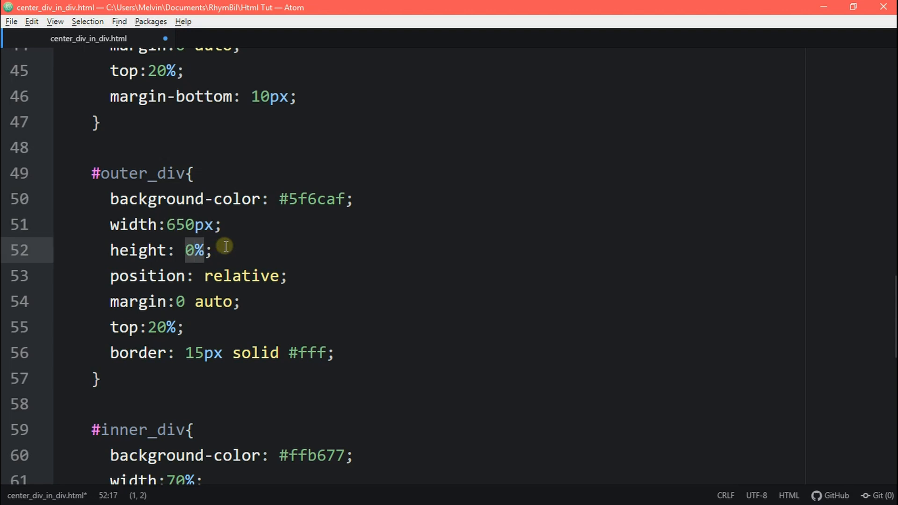
type("400")
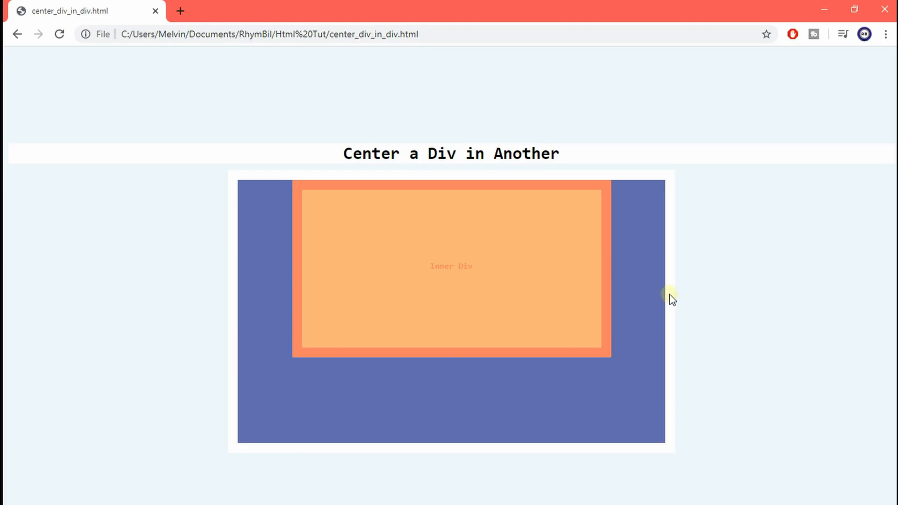
key("ctrl+plus")
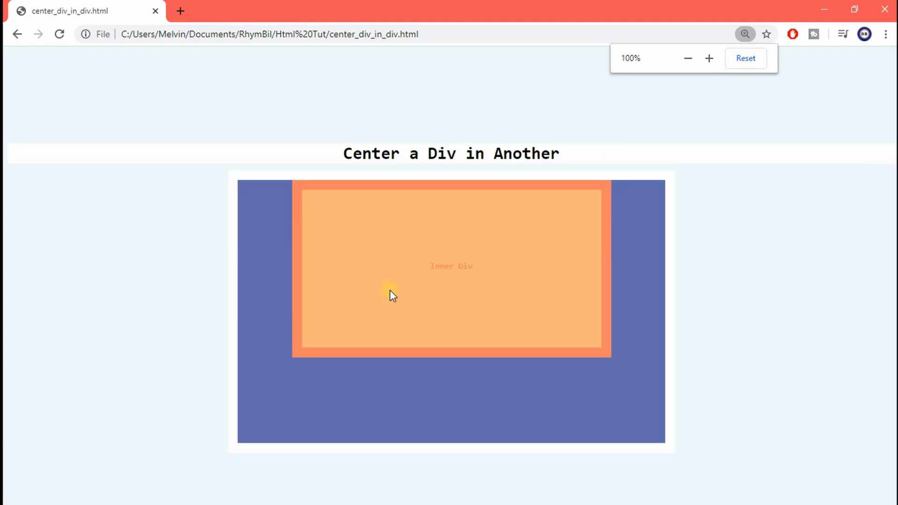
key("alt+tab")
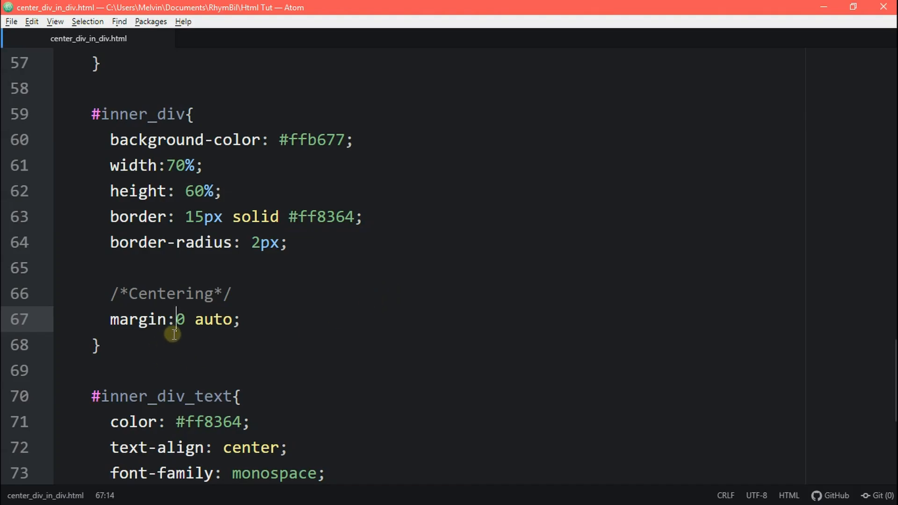
Step: Change the #inner_div margin to a percentage top/bottom value, ending at 10% auto
type("10%")
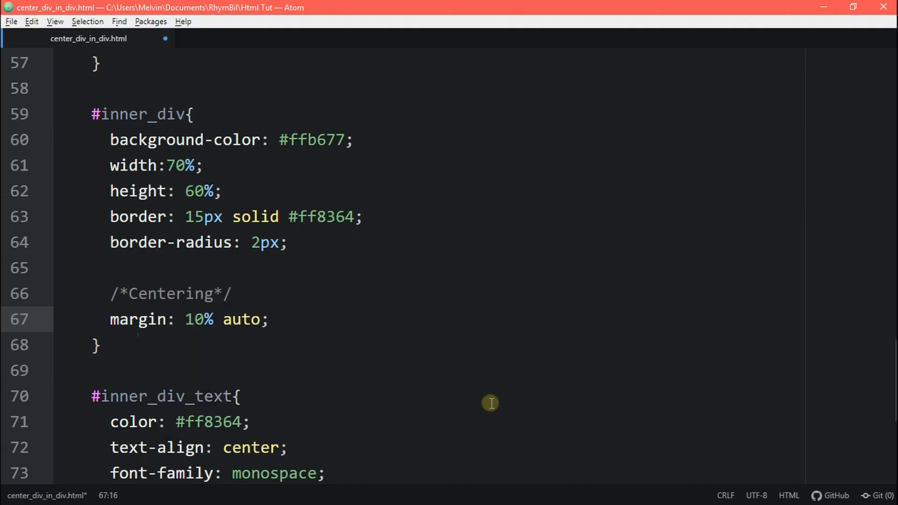
type("9.")
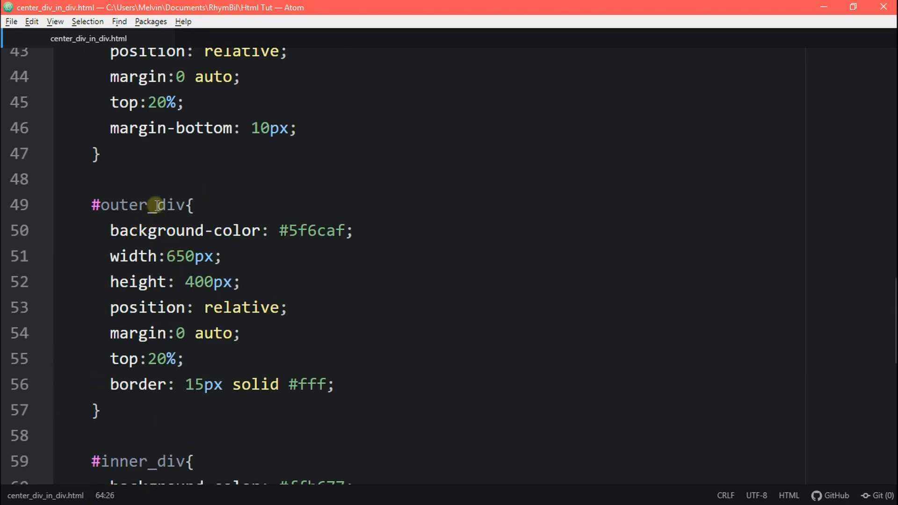
mouse_move(237, 340)
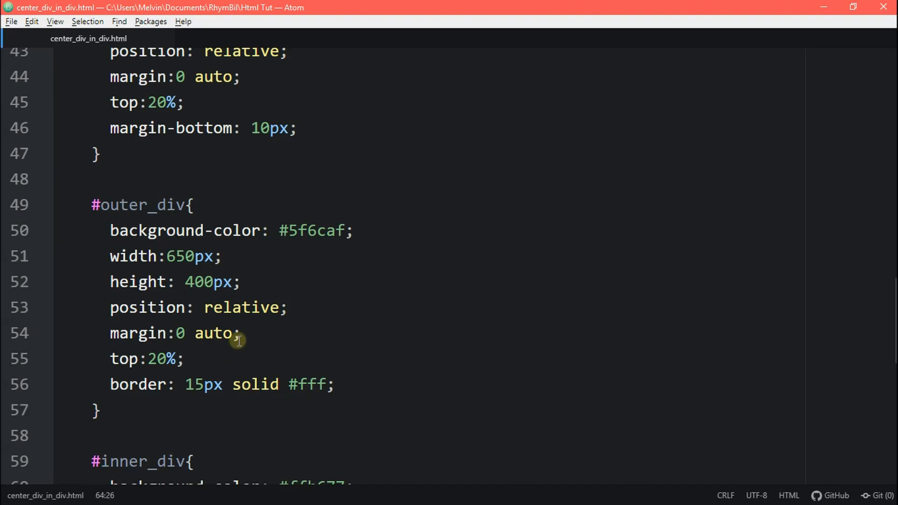
Step: Add /*Centering*/, display: flex;, justify-content: center; and align-items: center; to #outer_div
type("/*Centering*/")
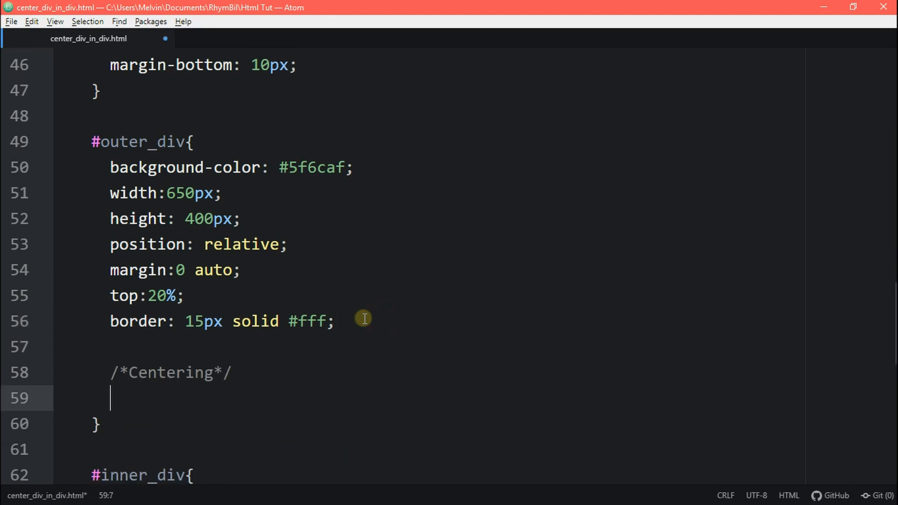
type("displ")
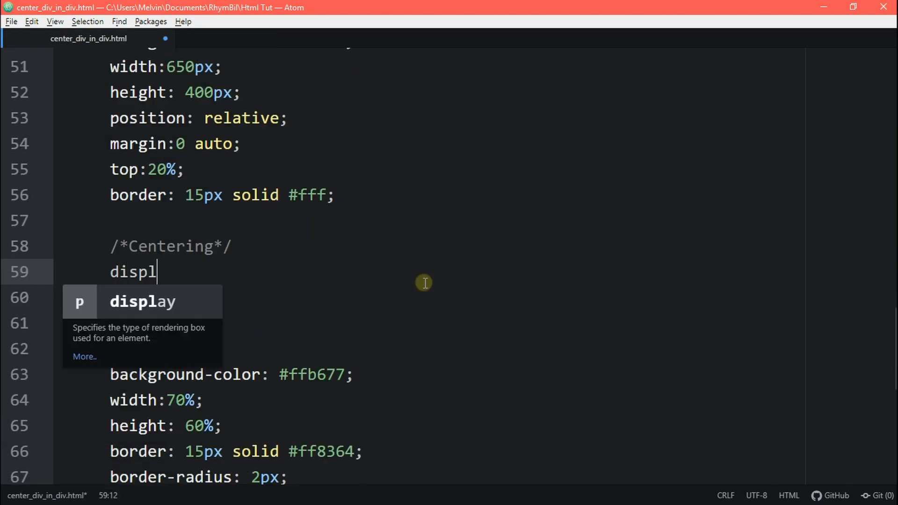
type("ay: flex;")
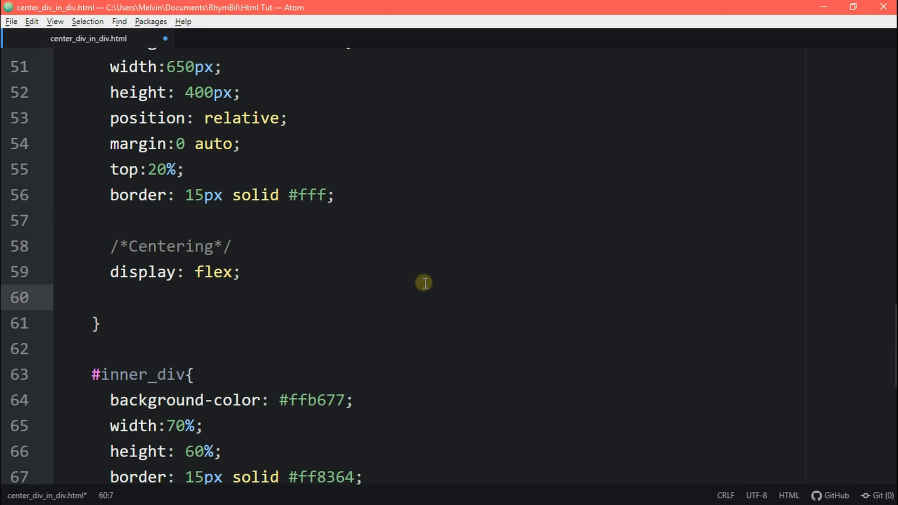
type("justify-content:")
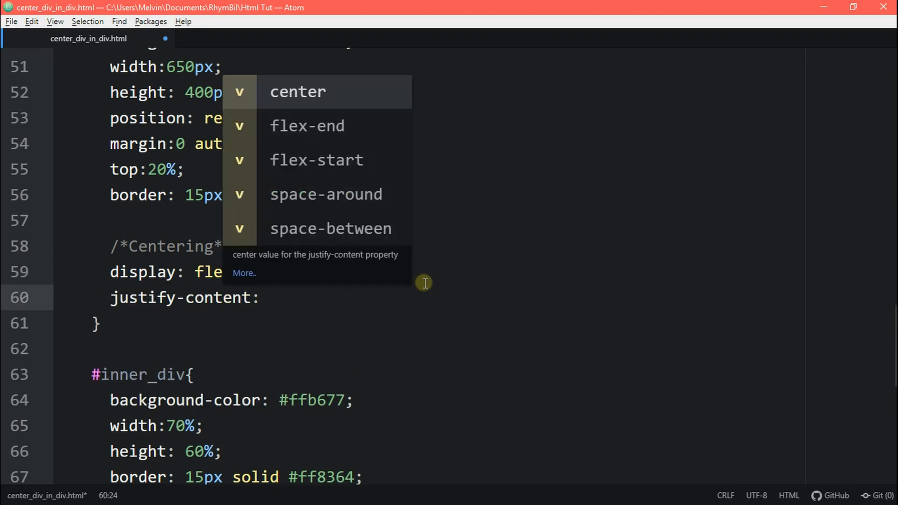
type("al")
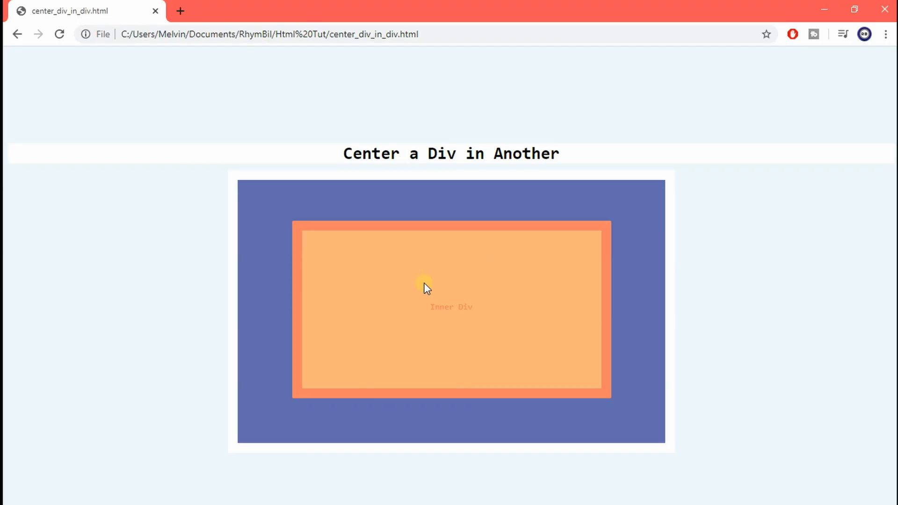
mouse_move(605, 415)
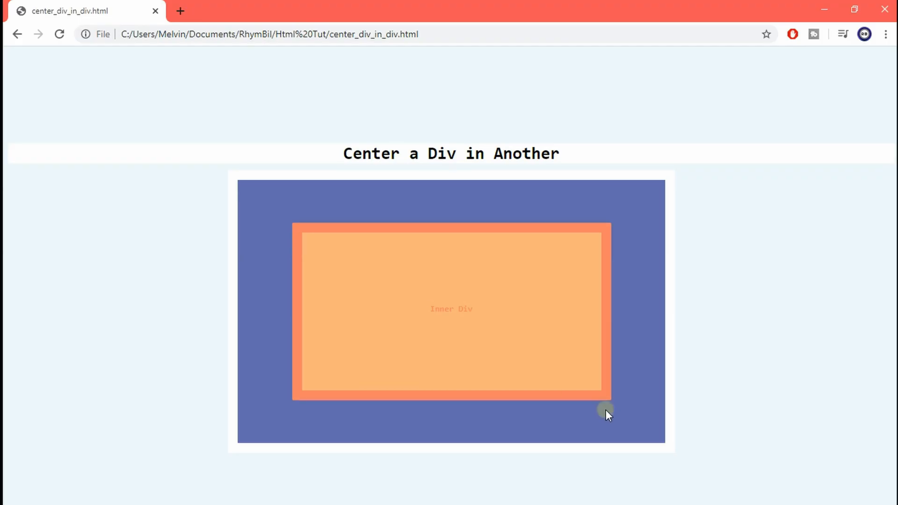
mouse_move(533, 276)
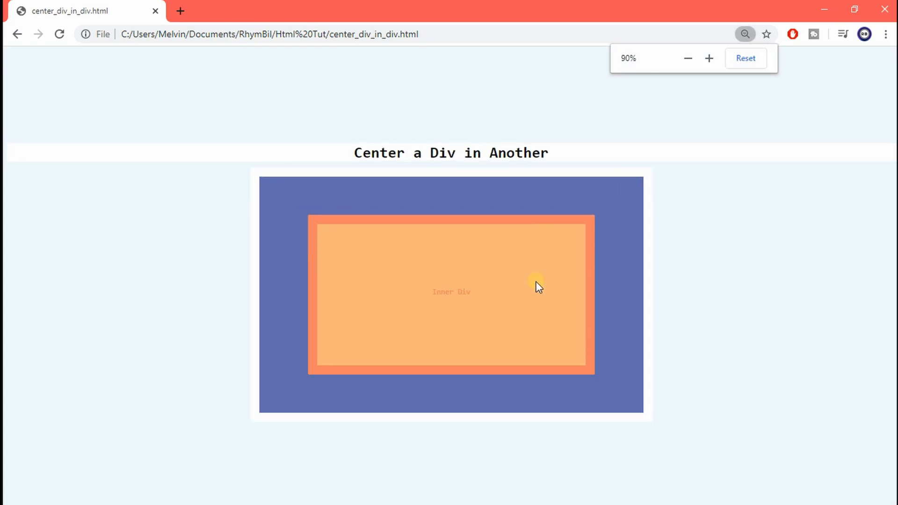
mouse_move(563, 302)
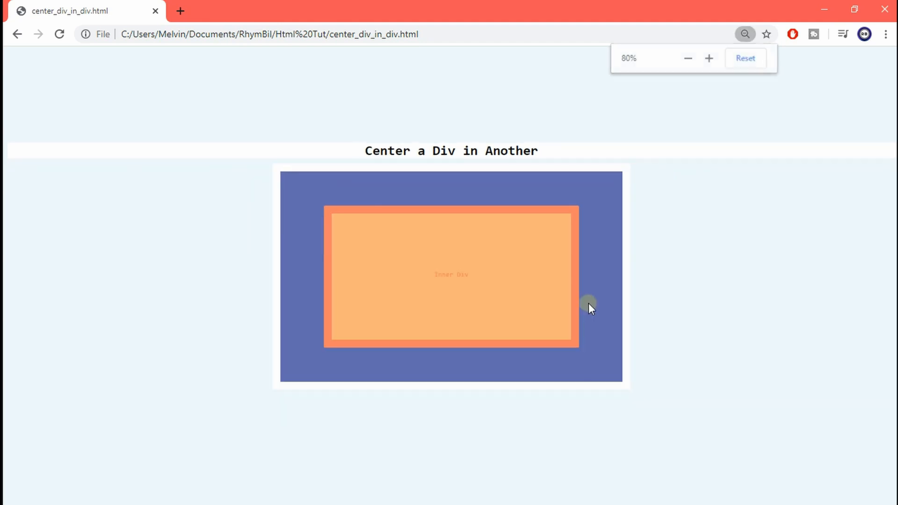
Step: Reload the Chrome page to confirm the orange div stays centered both ways
left_click(709, 58)
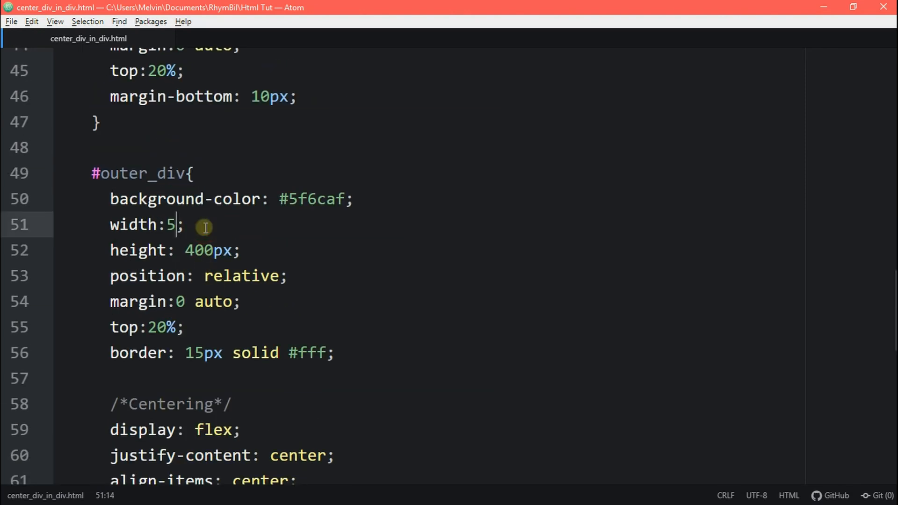
Step: Set the #outer_div width to 50% and select its height value for editing
type("0%")
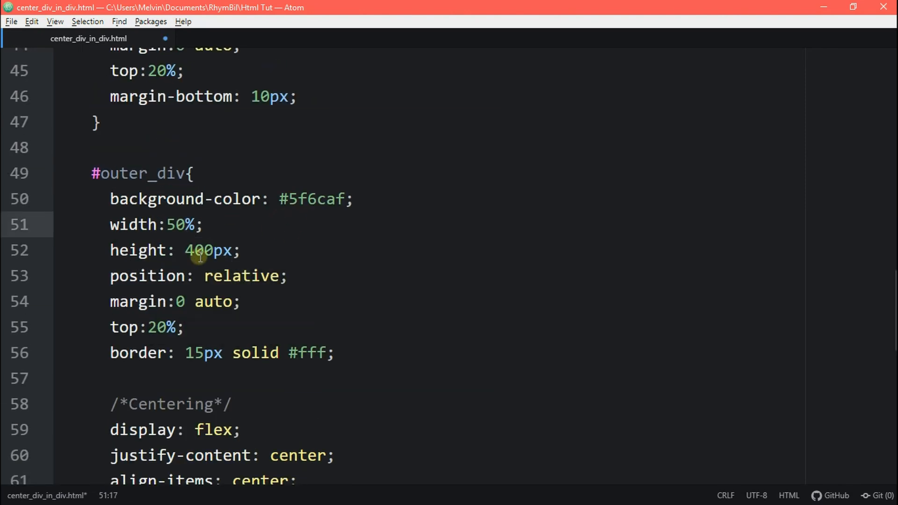
double_click(209, 250)
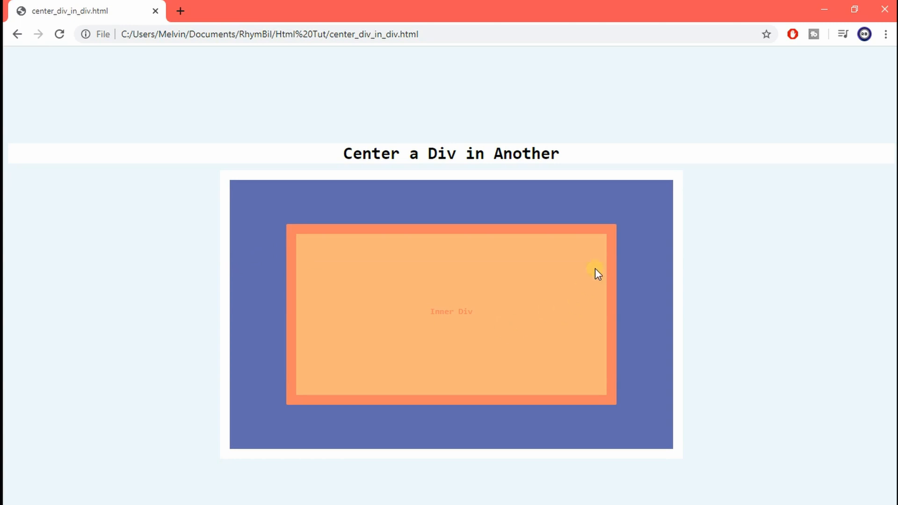
mouse_move(494, 318)
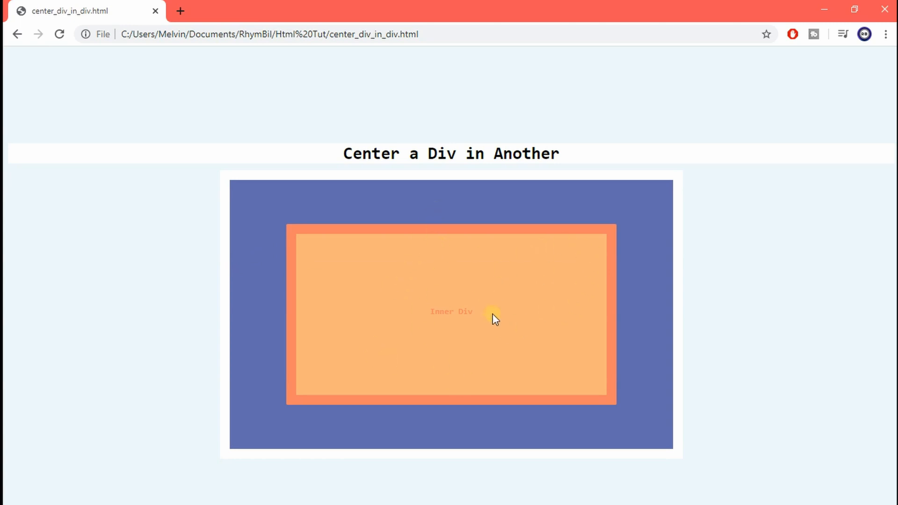